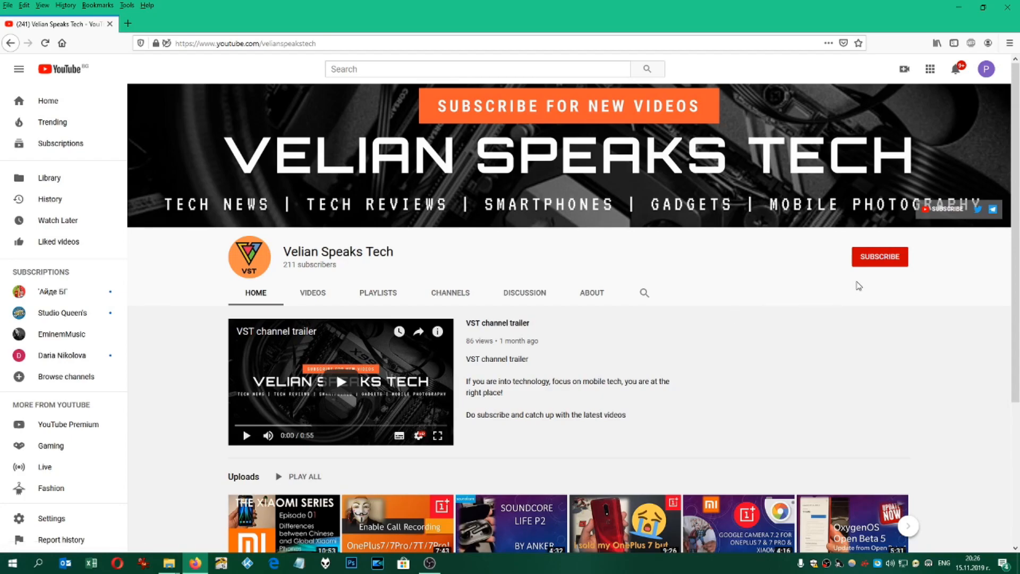
Subscribe to Velian Speaks Tech on YouTube and tap the bell for upload notifications
left_click(879, 256)
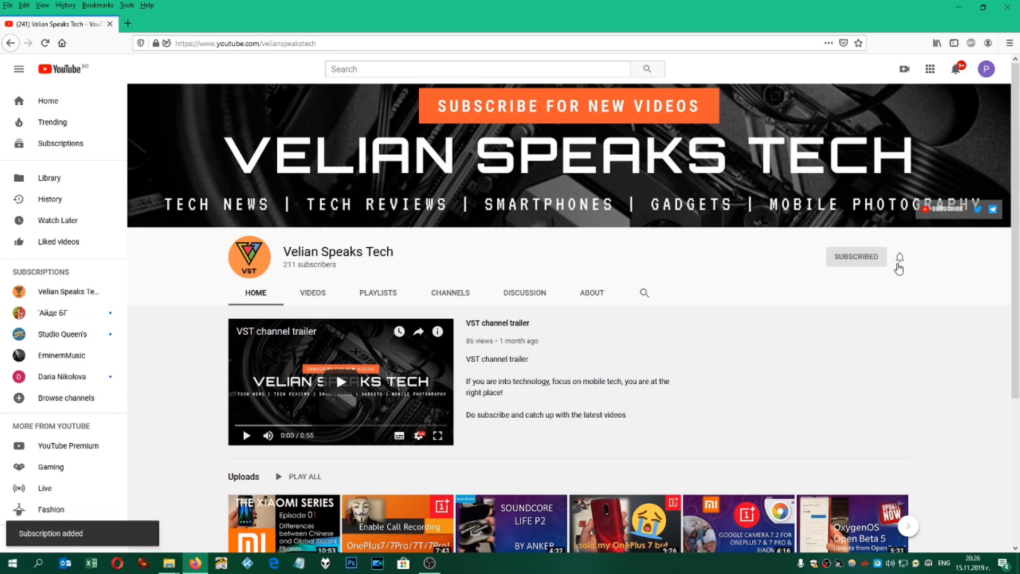
left_click(899, 257)
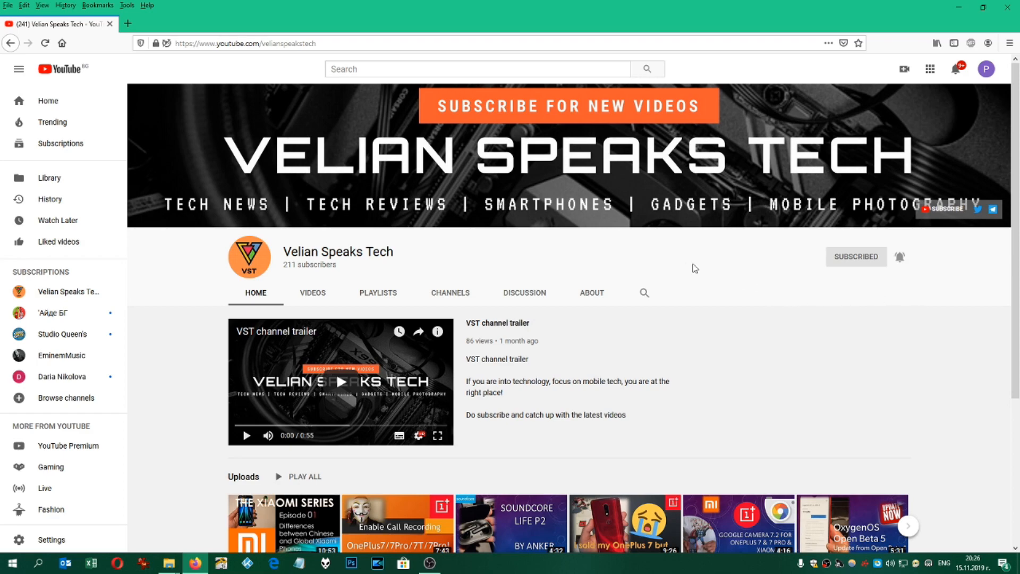
mouse_move(508, 461)
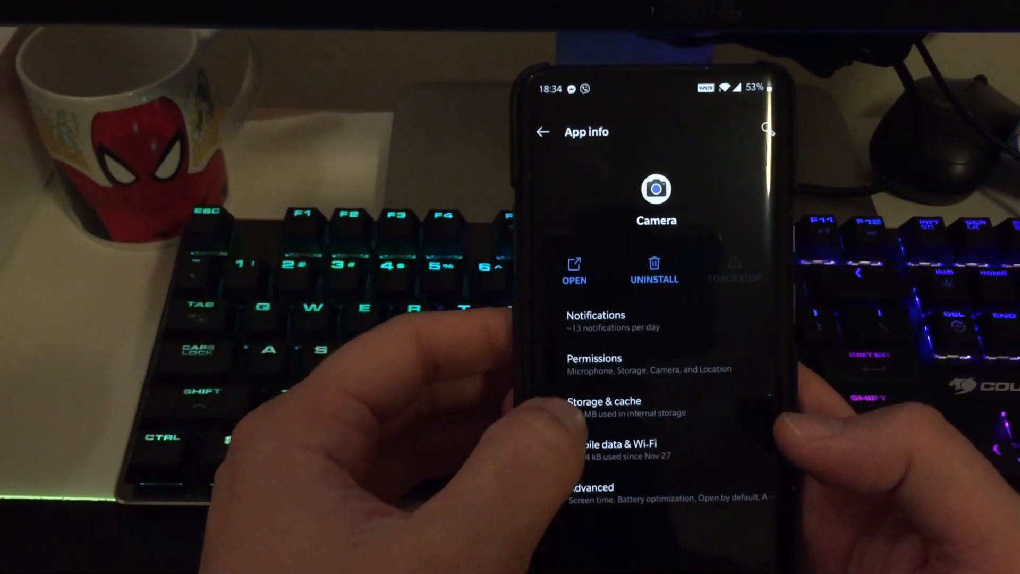
Clear the old Camera app's storage and cache, then uninstall it and confirm with OK
left_click(602, 400)
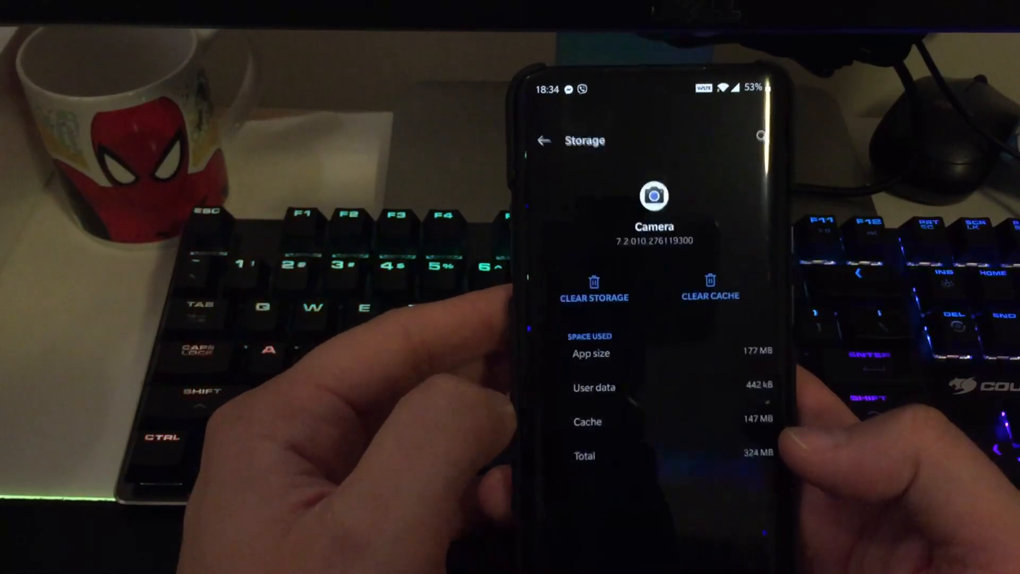
left_click(593, 293)
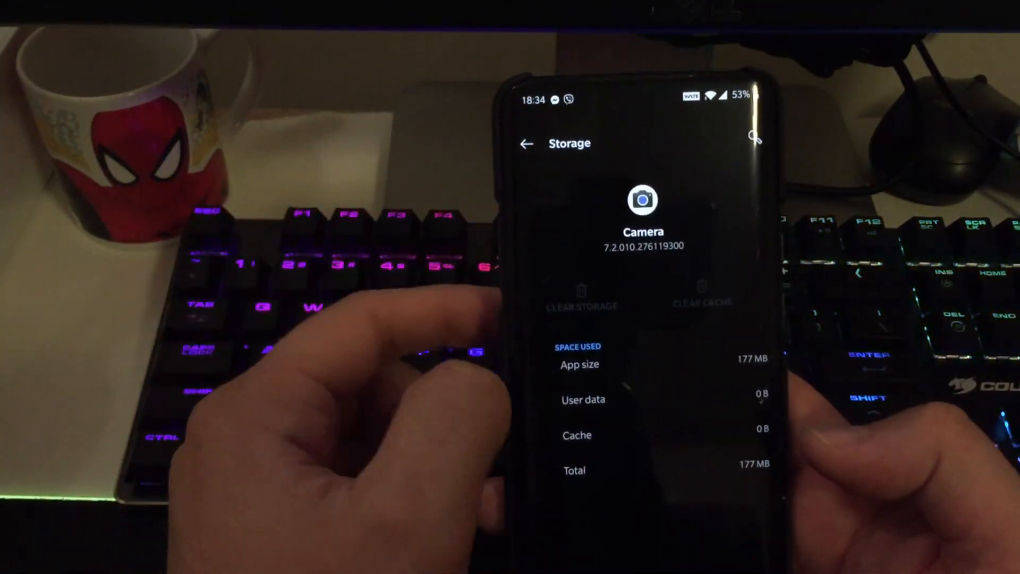
left_click(652, 280)
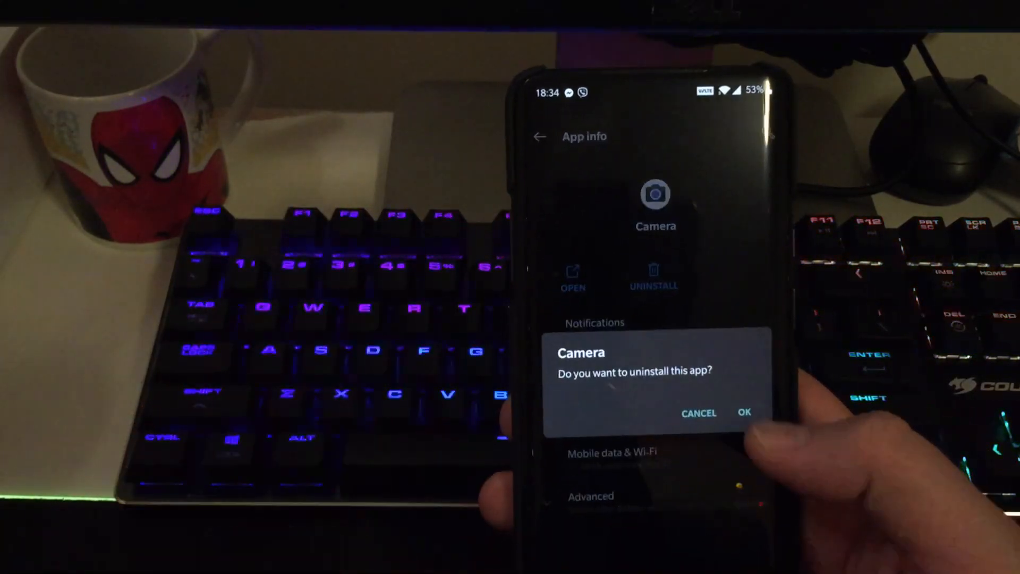
left_click(744, 414)
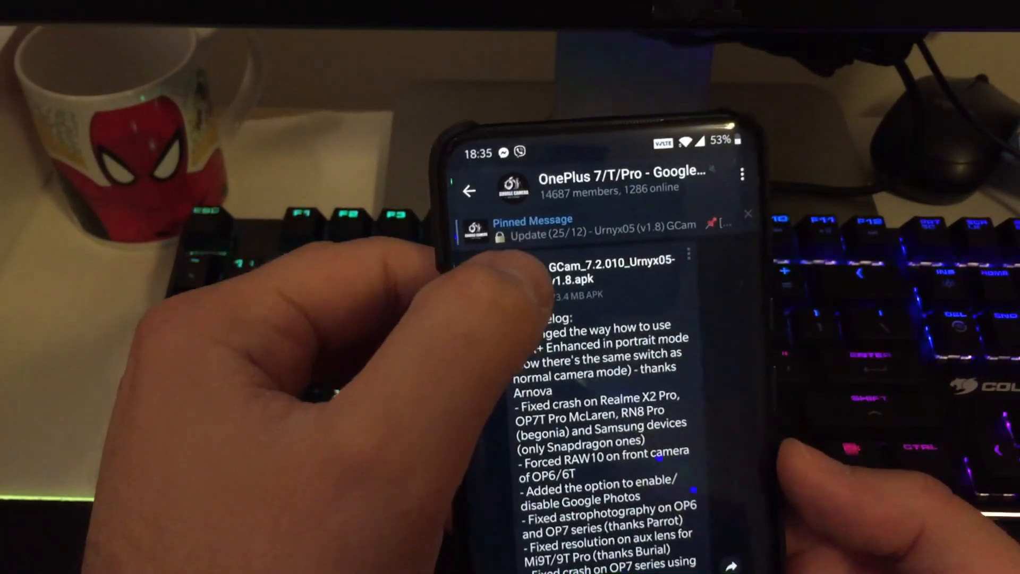
Install GCam_7.2.010_Urnyx05-v1.8.apk from the Telegram chat and launch the new Camera
left_click(573, 280)
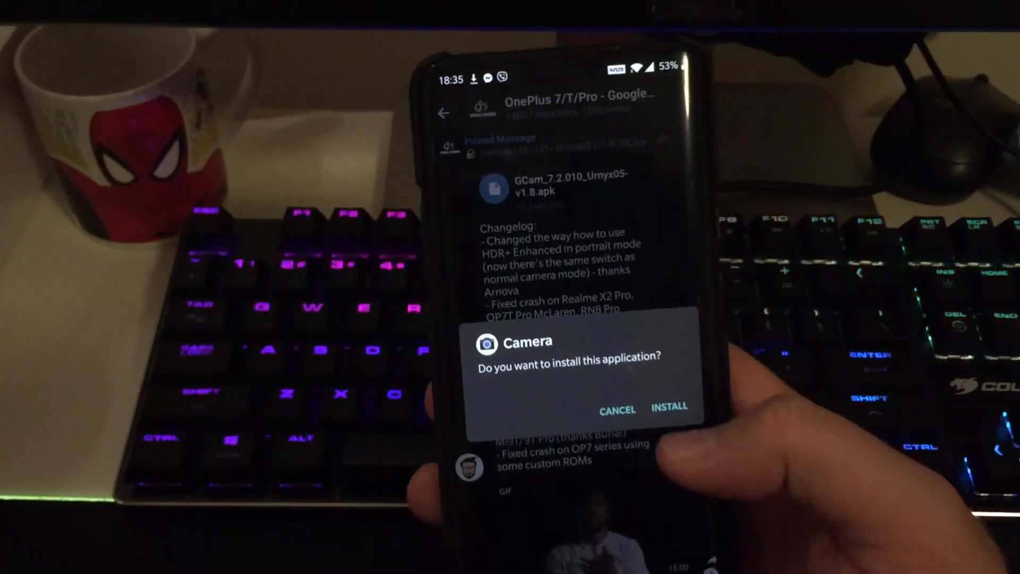
left_click(669, 409)
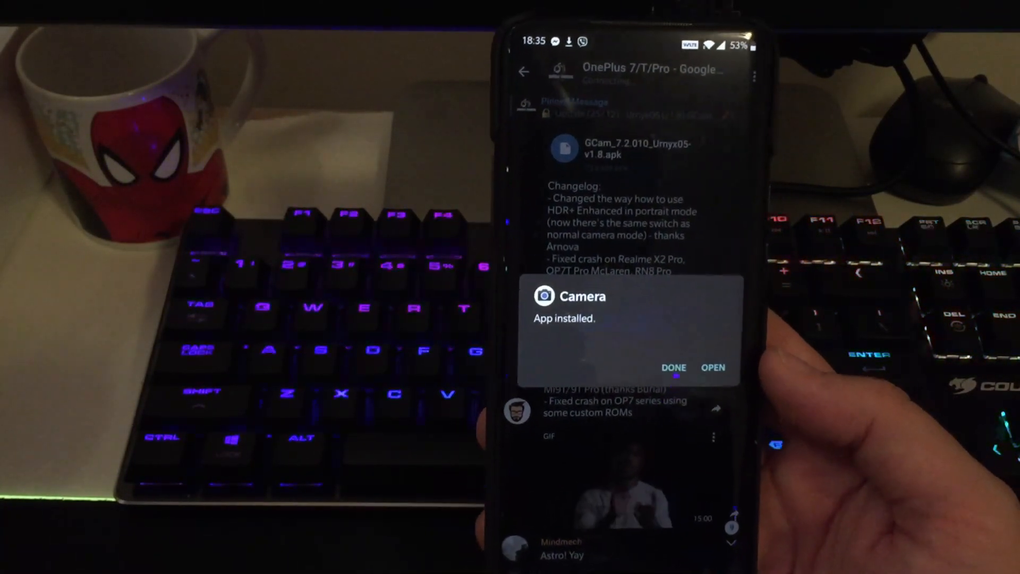
left_click(675, 368)
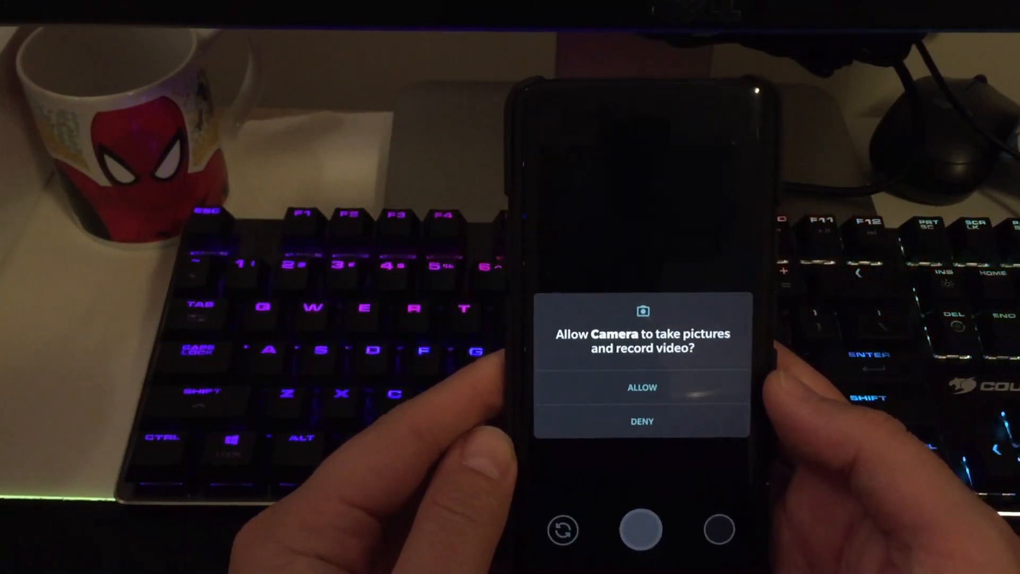
Allow camera and storage permissions, then reach GCam Settings via the quick options gear
left_click(642, 388)
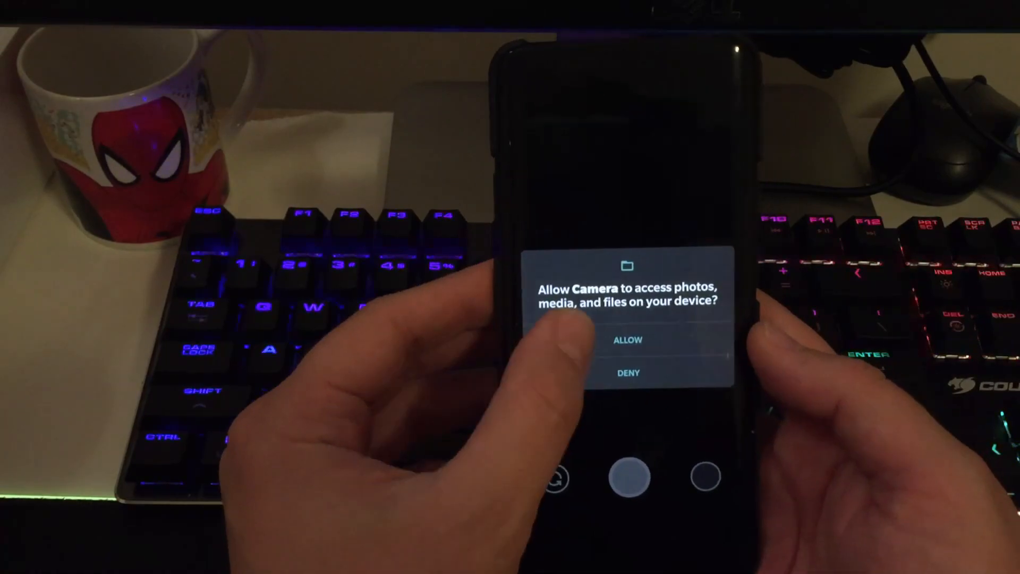
left_click(627, 339)
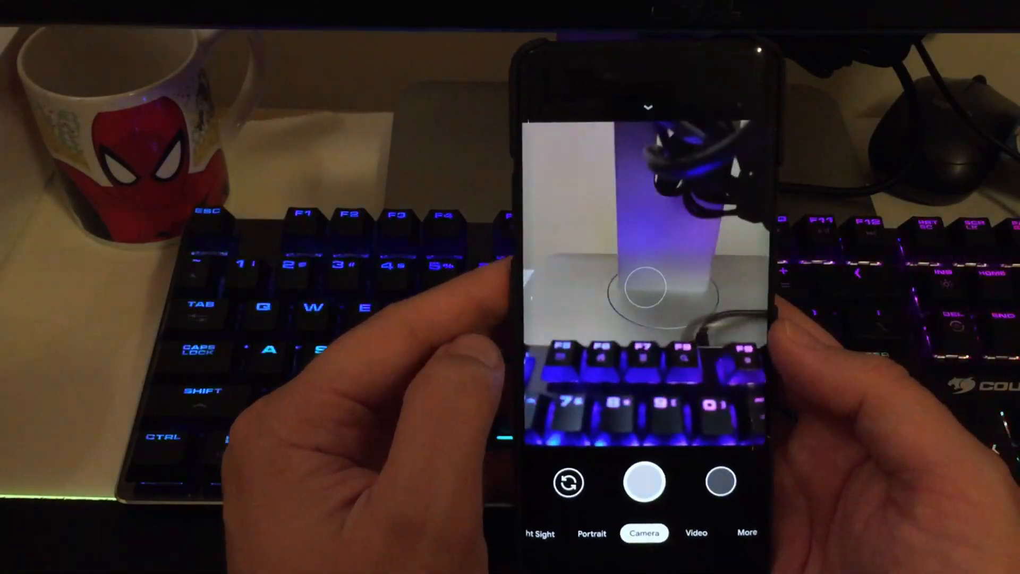
left_click(649, 106)
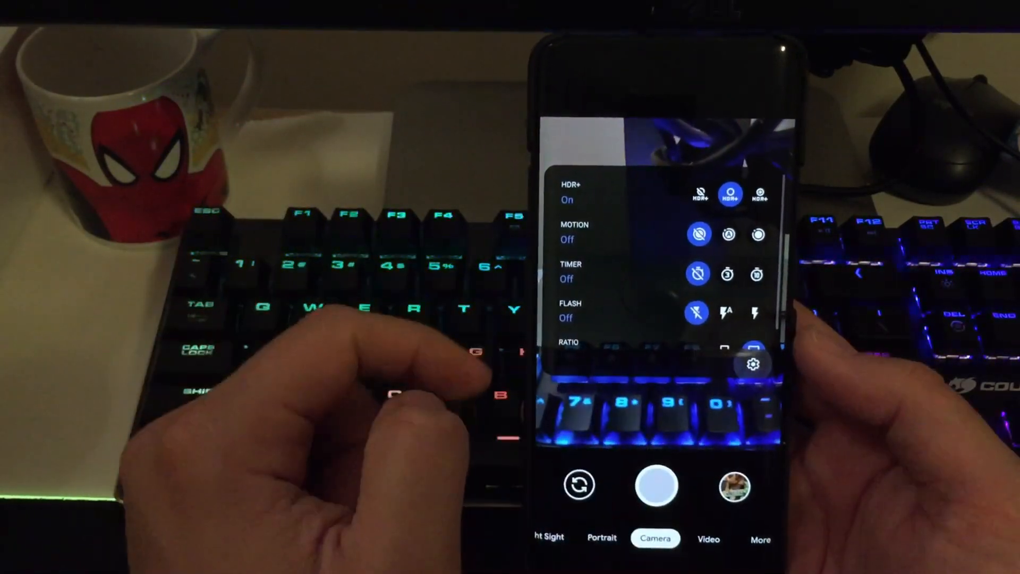
left_click(753, 364)
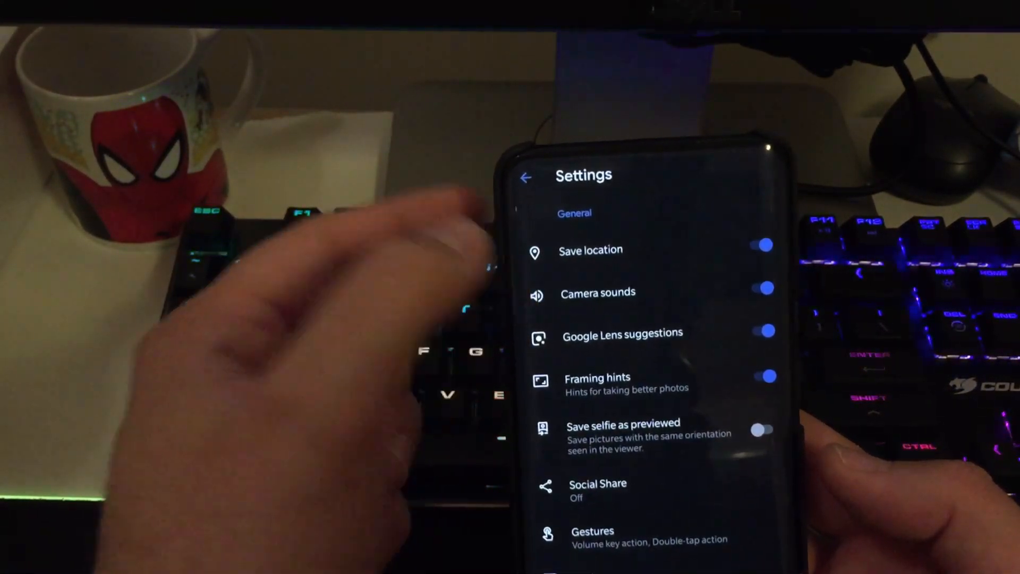
Switch off Camera sounds and go to the Advanced settings page
left_click(765, 288)
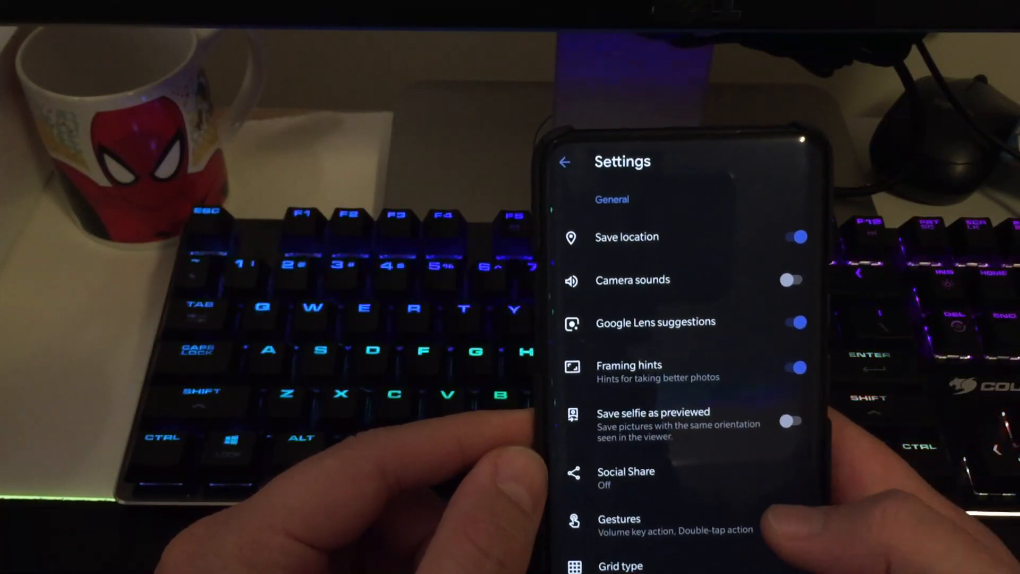
left_click(626, 472)
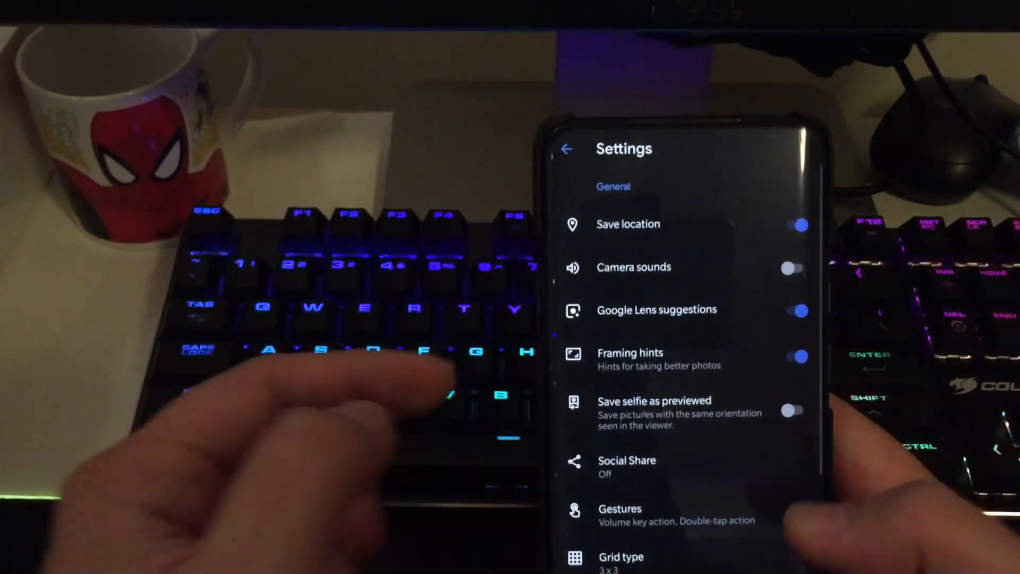
scroll("down", 3)
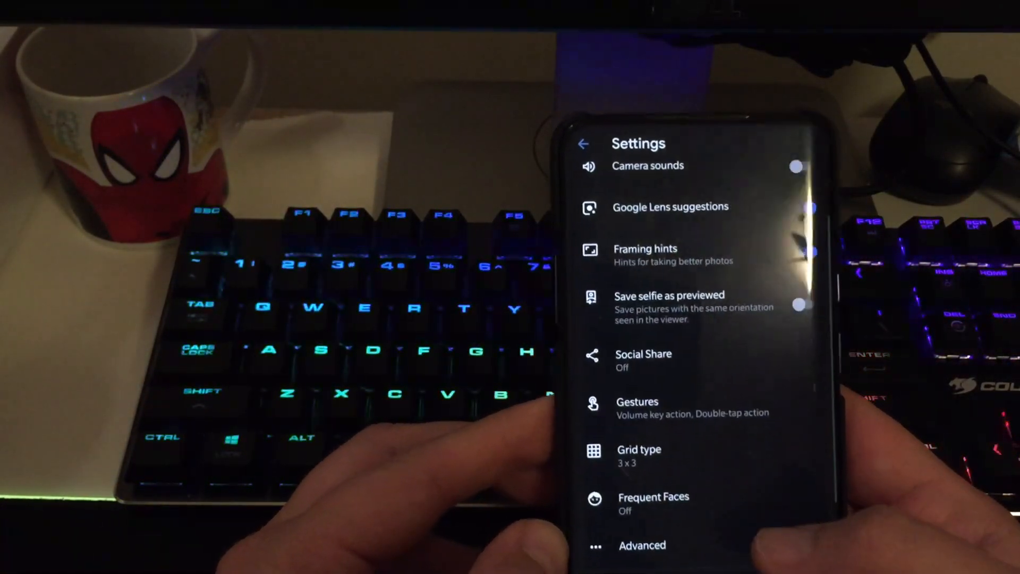
left_click(642, 545)
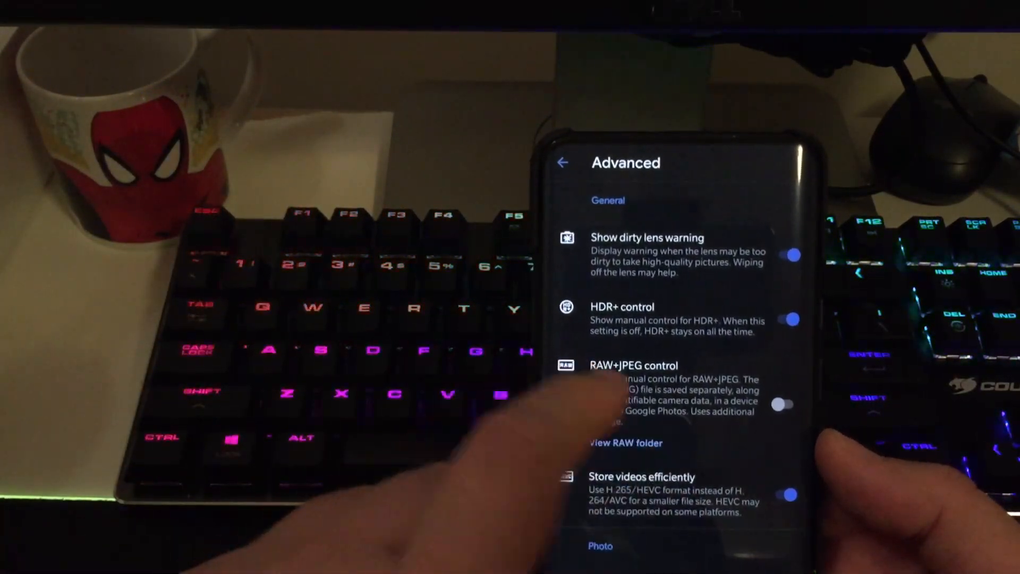
Turn on RAW+JPEG control and return from Lib patcher to Advanced settings
left_click(785, 405)
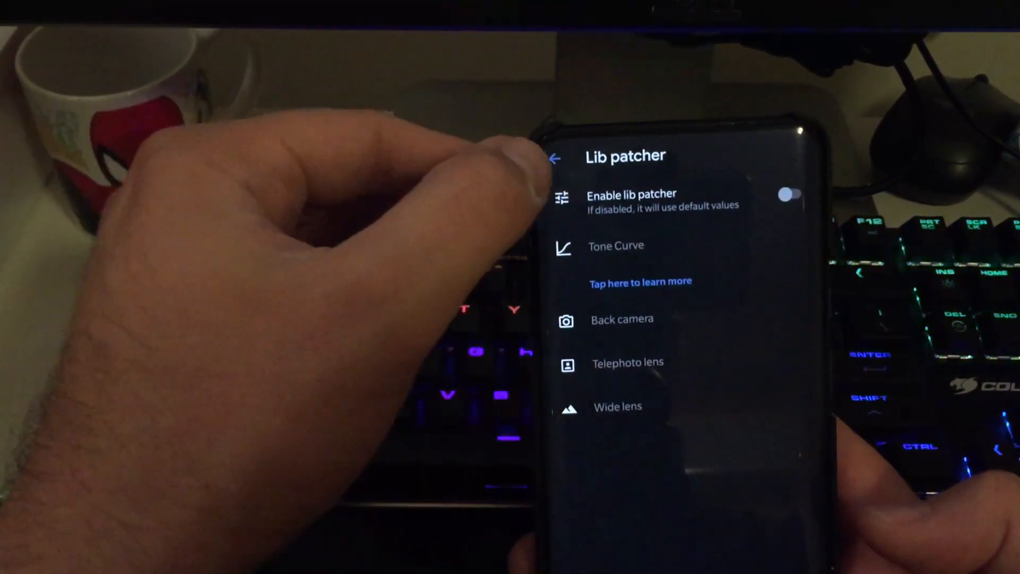
left_click(554, 159)
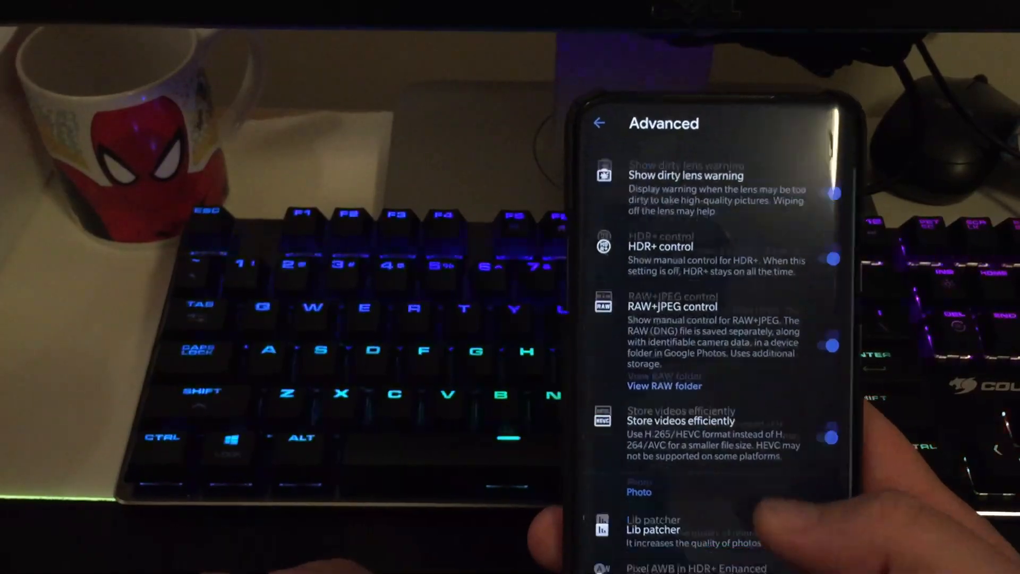
left_click(683, 564)
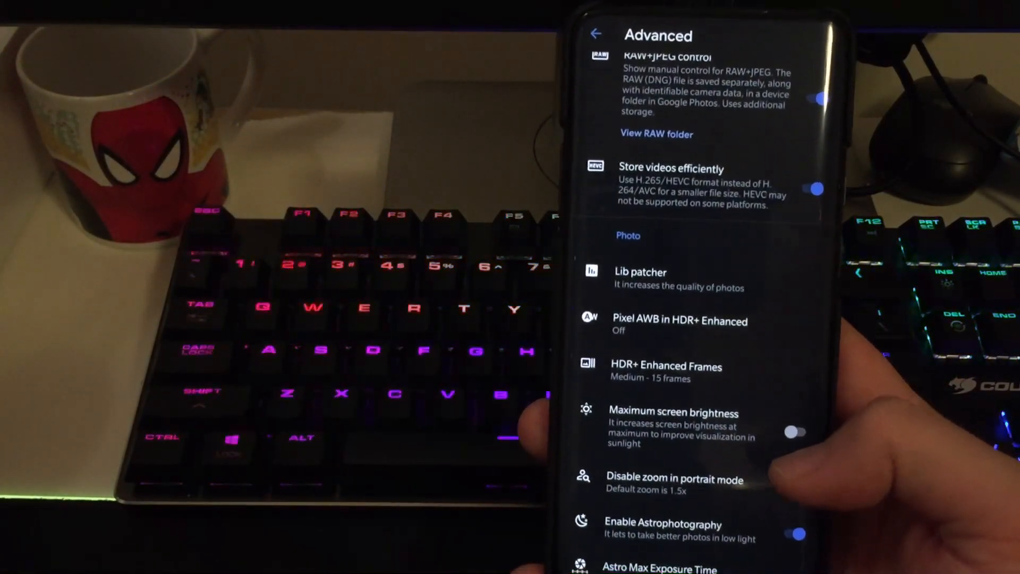
Show the back camera's ISO/Exposure Time HDR+ options, with ISO 100/Time max selected
scroll("down", 3)
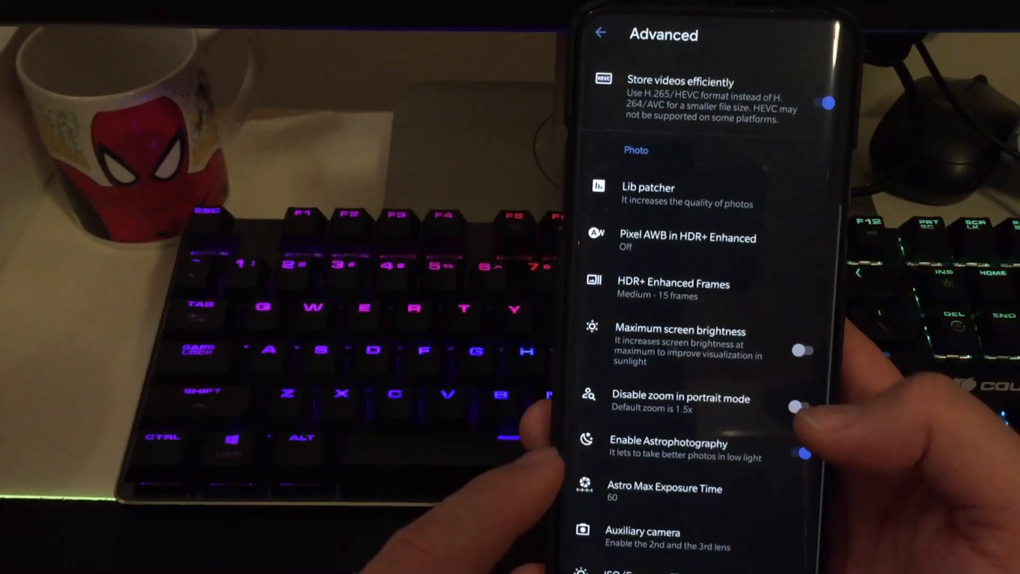
left_click(664, 493)
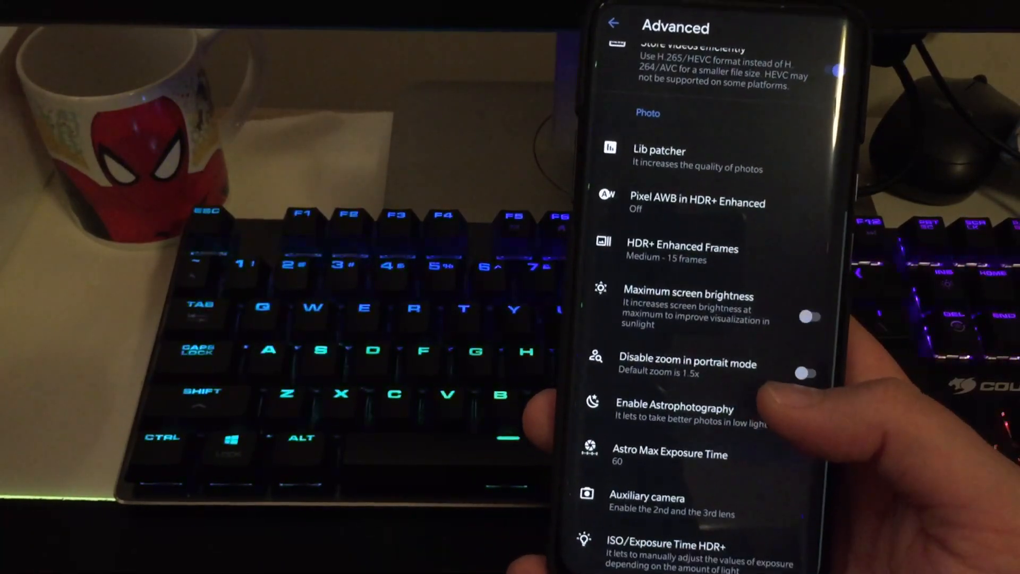
left_click(663, 553)
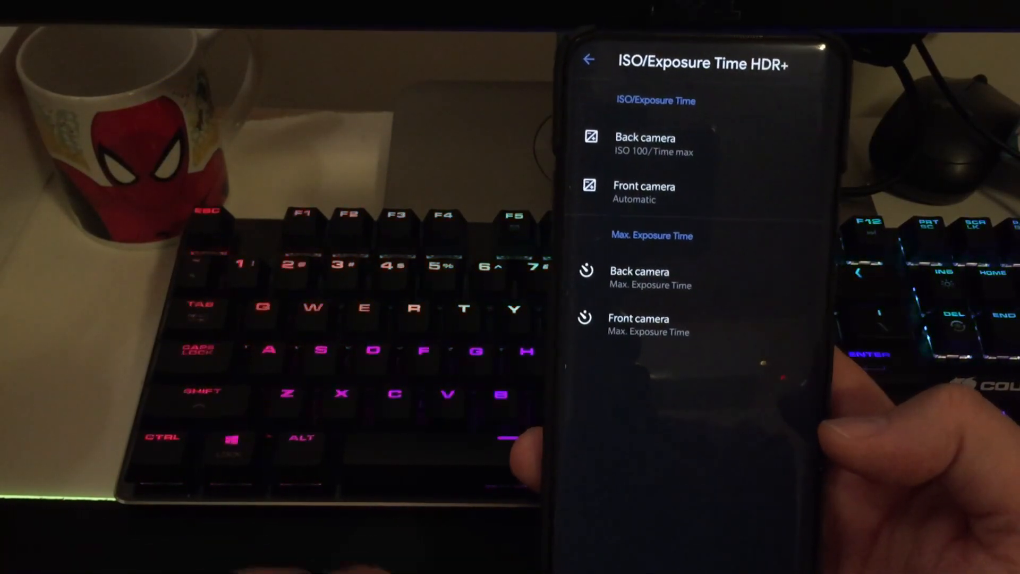
left_click(644, 144)
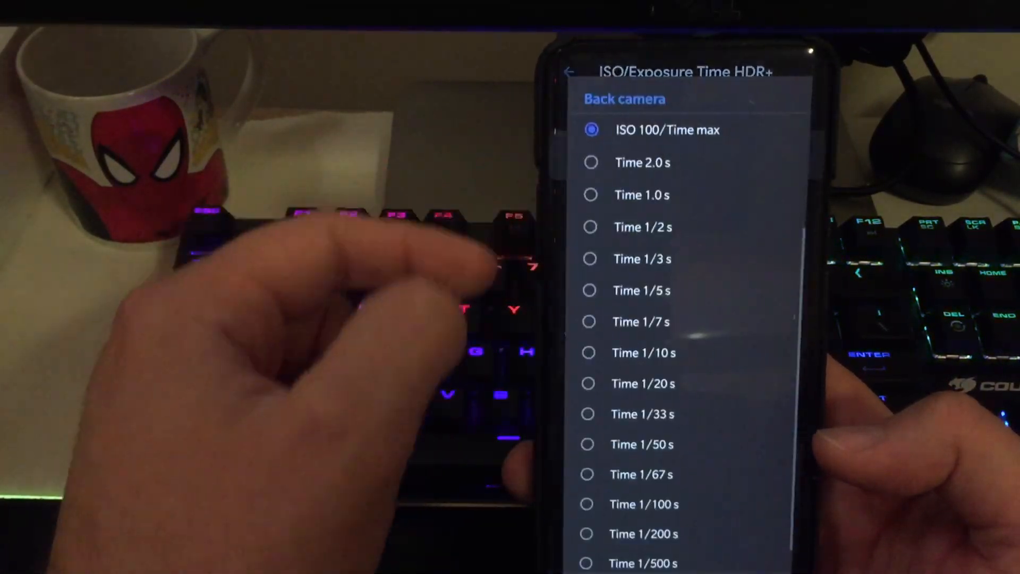